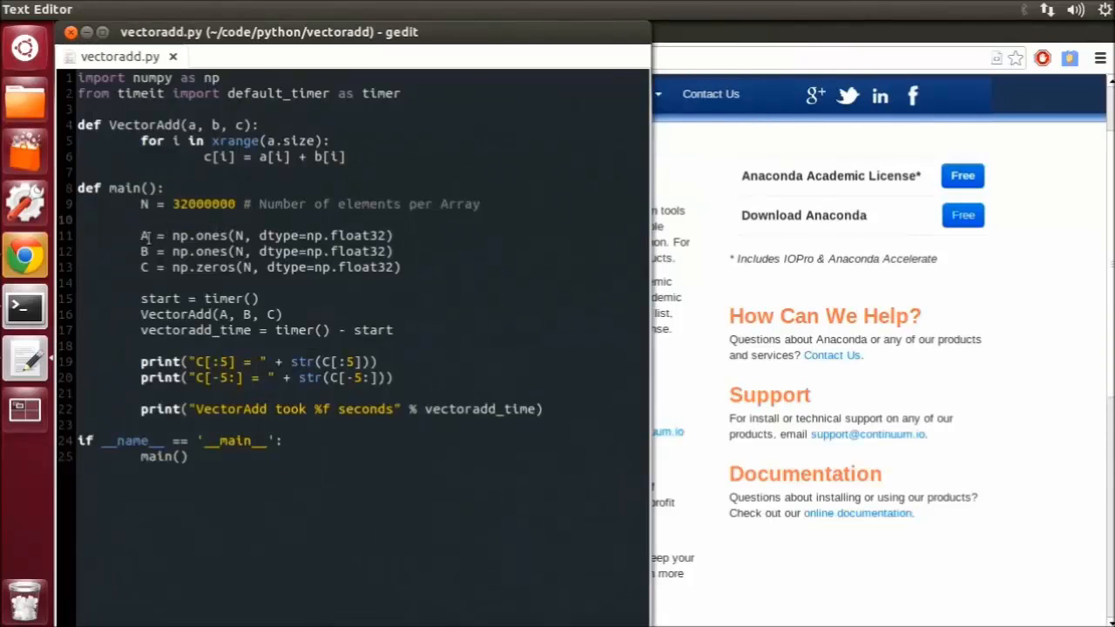
# - Look over the np.zeros allocation of C and the loop body in vectoradd.py
pyautogui.doubleClick(199, 235)
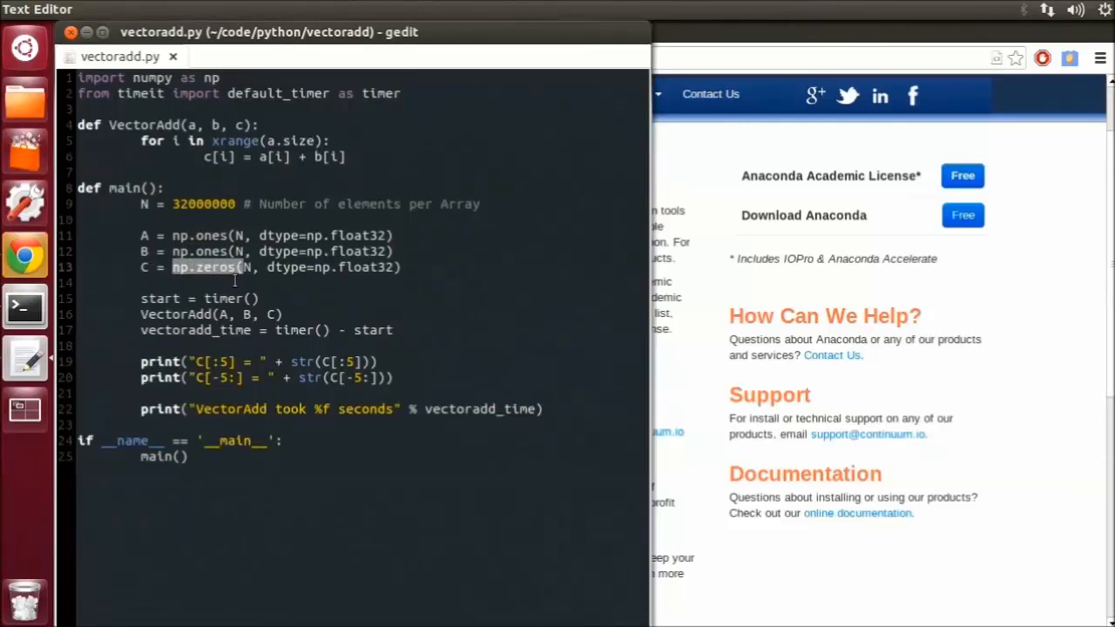
pyautogui.click(244, 298)
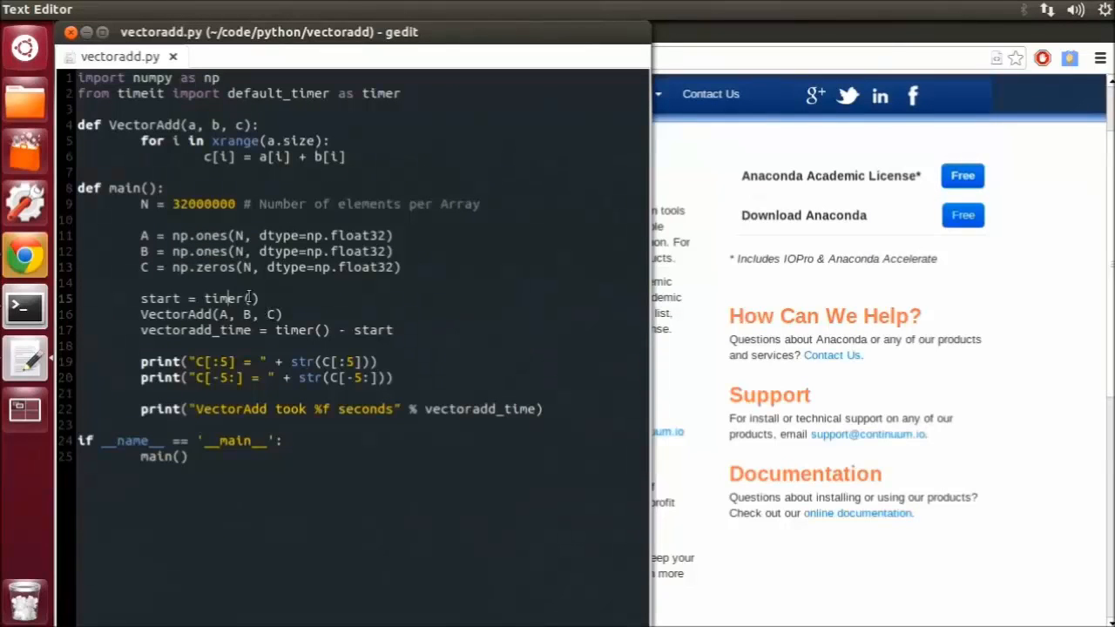
pyautogui.tripleClick(209, 314)
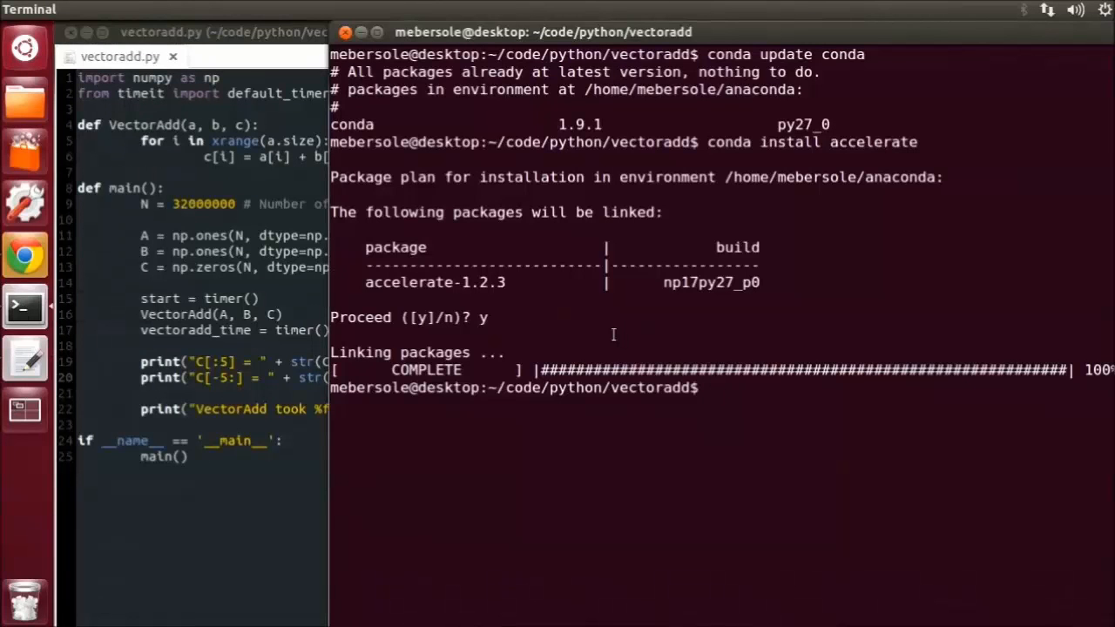
# - Run the loop-based script with python vectoradd.py and wait for it to finish
pyautogui.write('python vectoradd.py')
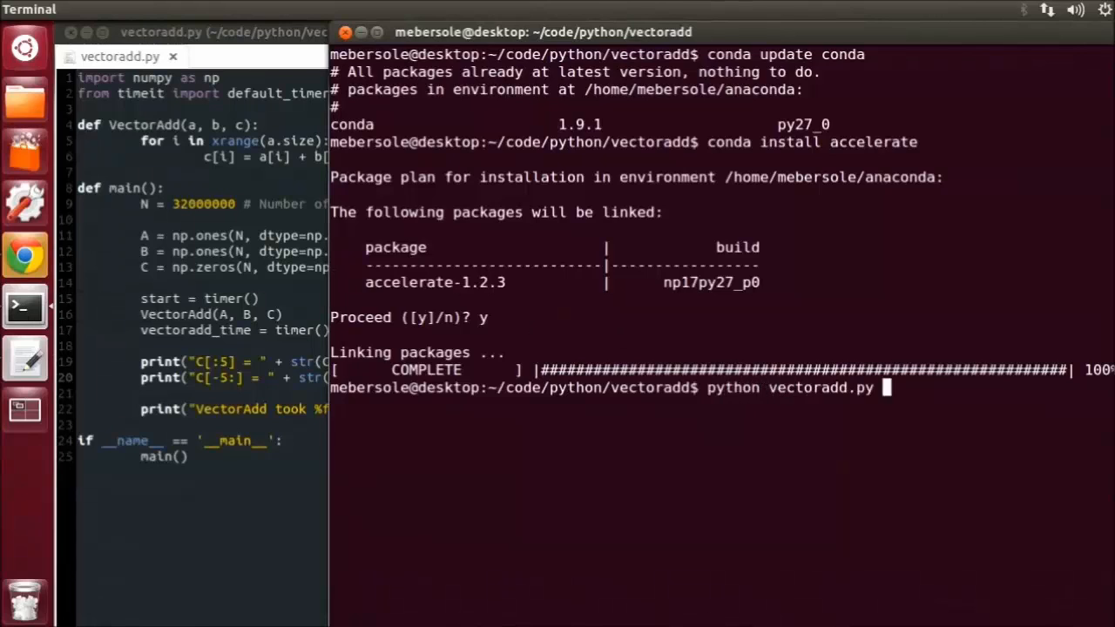
pyautogui.press('Return')
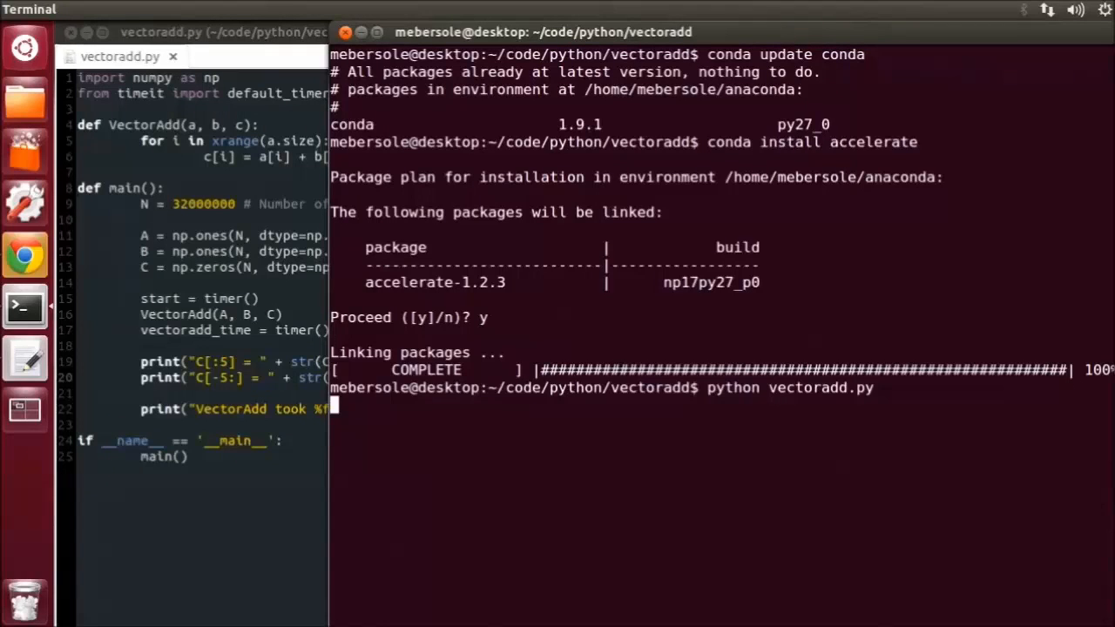
pyautogui.press('Return')
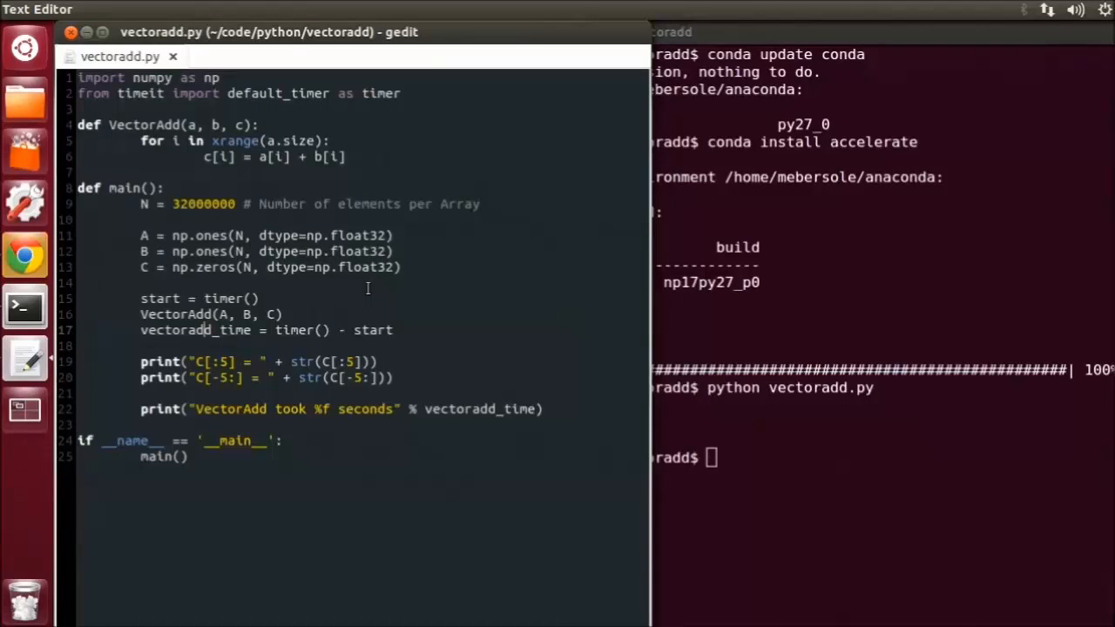
# - Make VectorAdd(a, b) return a + b and assign C = VectorAdd(A, B) in main
pyautogui.doubleClick(327, 156)
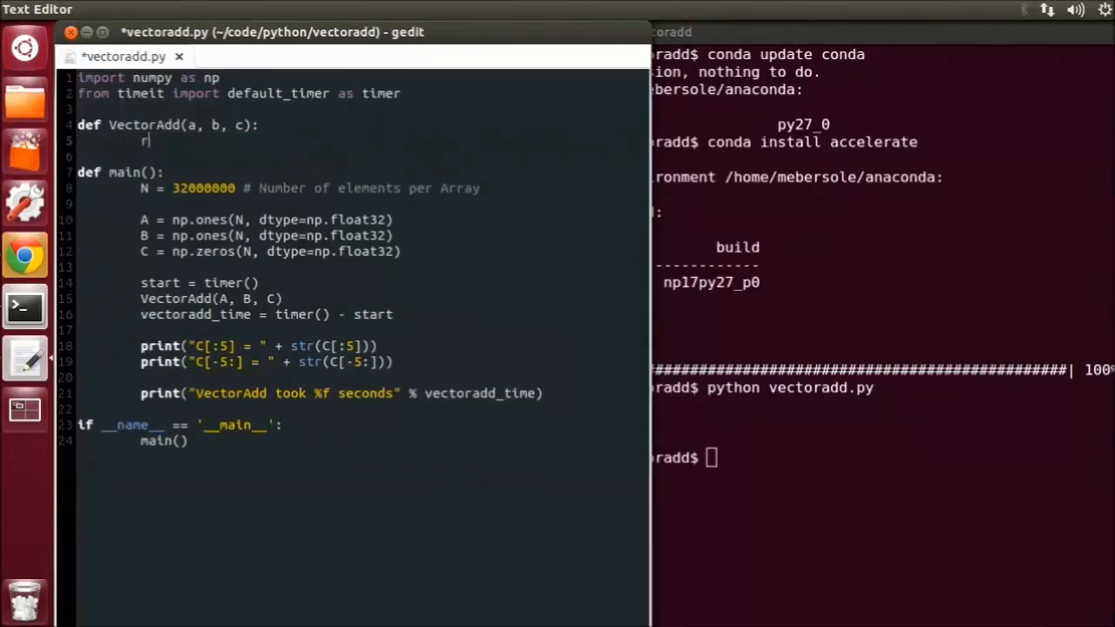
pyautogui.write('eturn a + b')
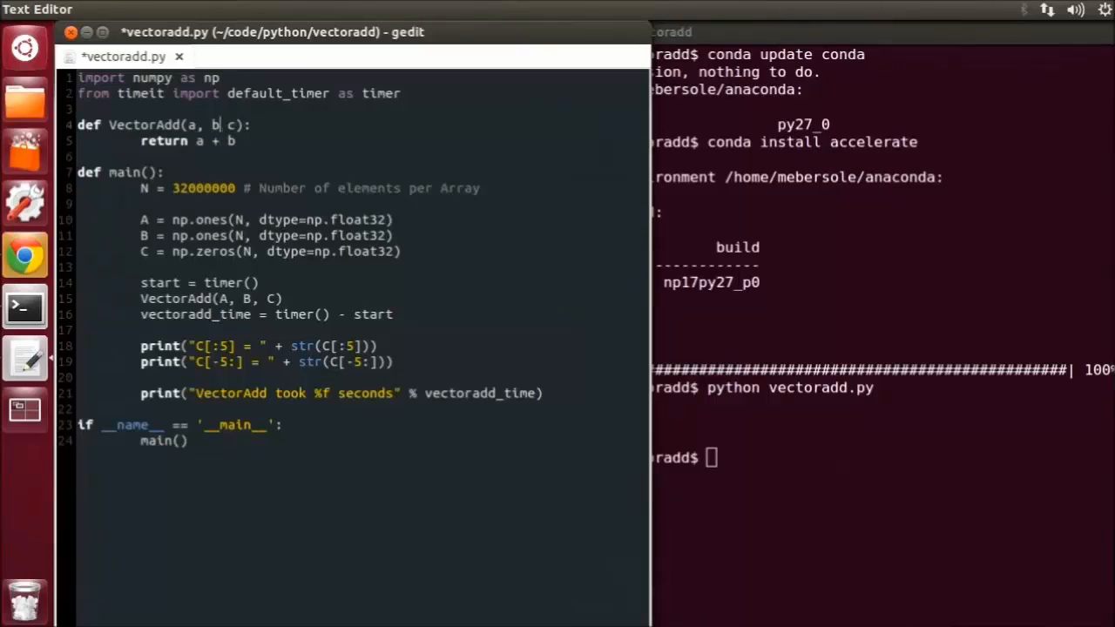
pyautogui.press('BackSpace')
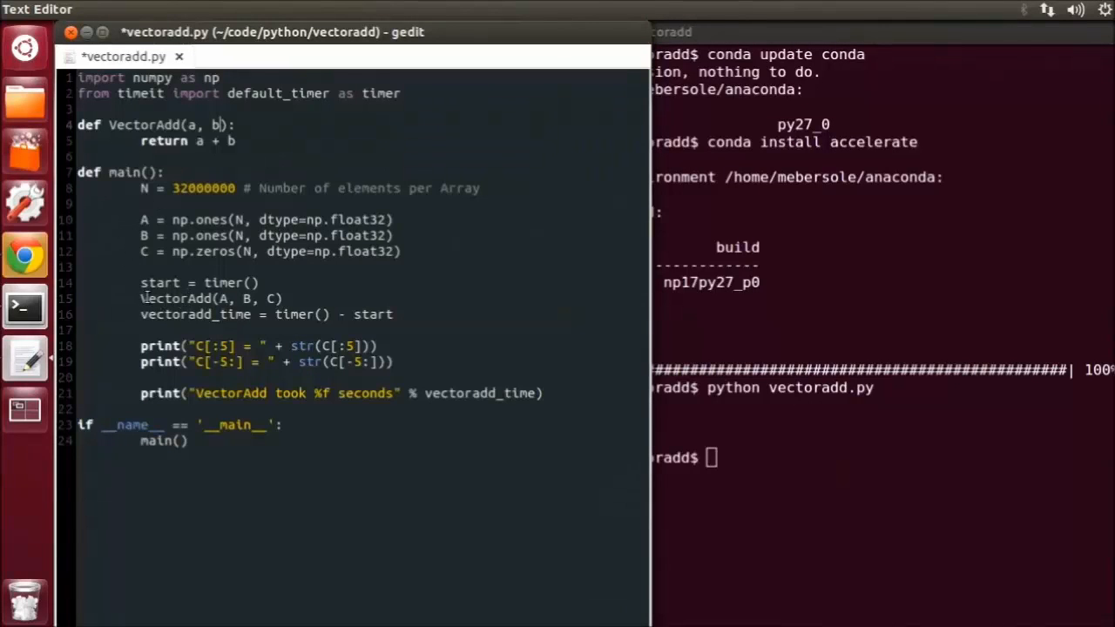
pyautogui.write('C =')
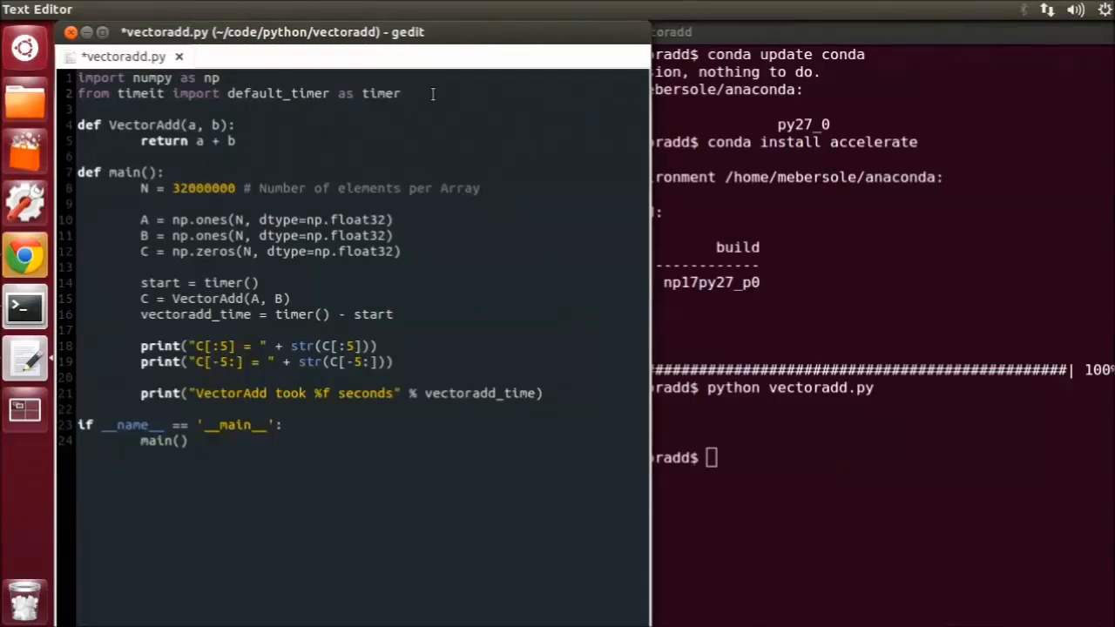
pyautogui.write('from n')
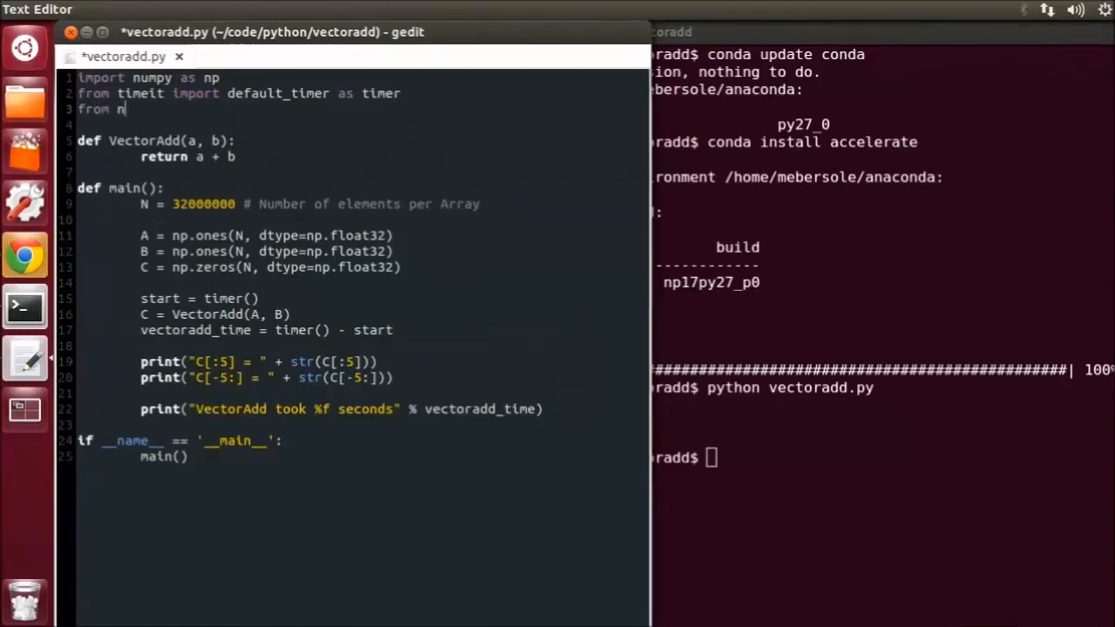
pyautogui.write('umbap')
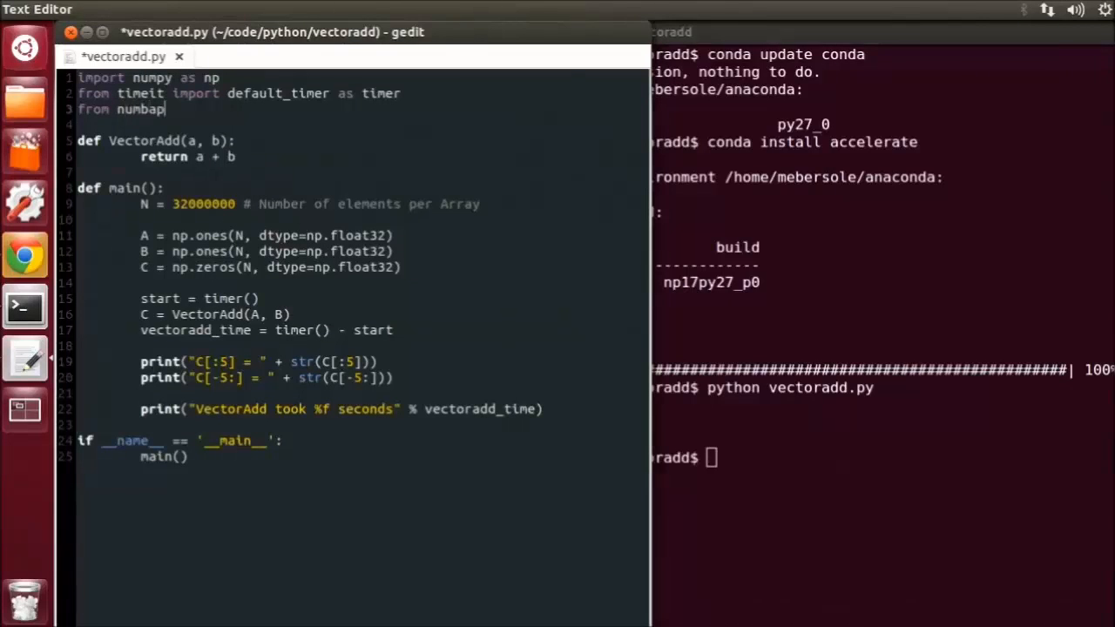
pyautogui.write('pro import vec')
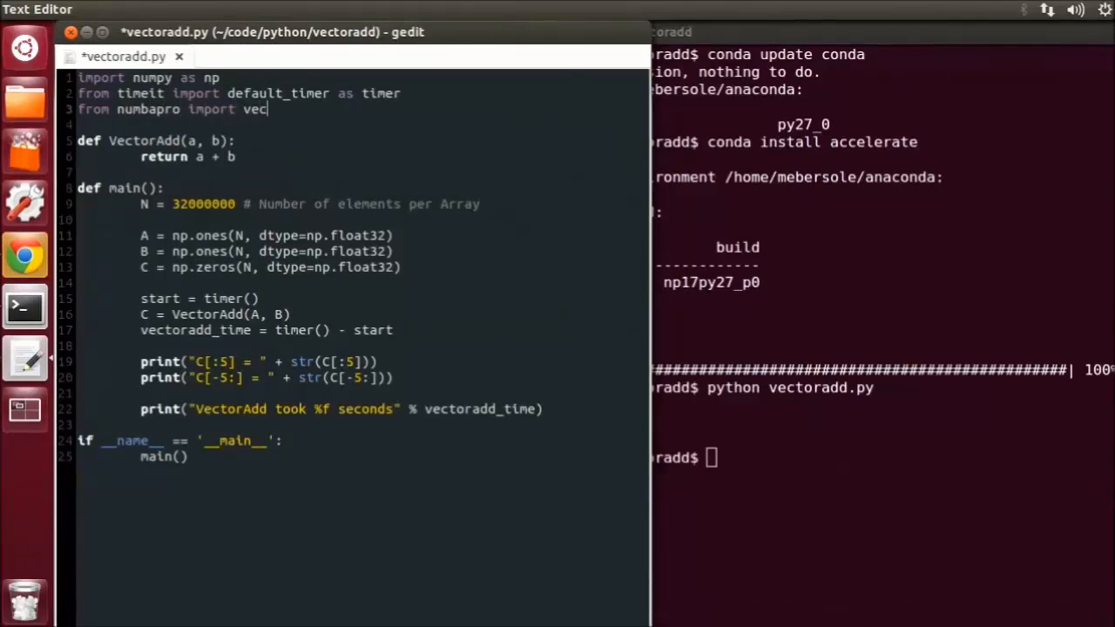
pyautogui.write('torize')
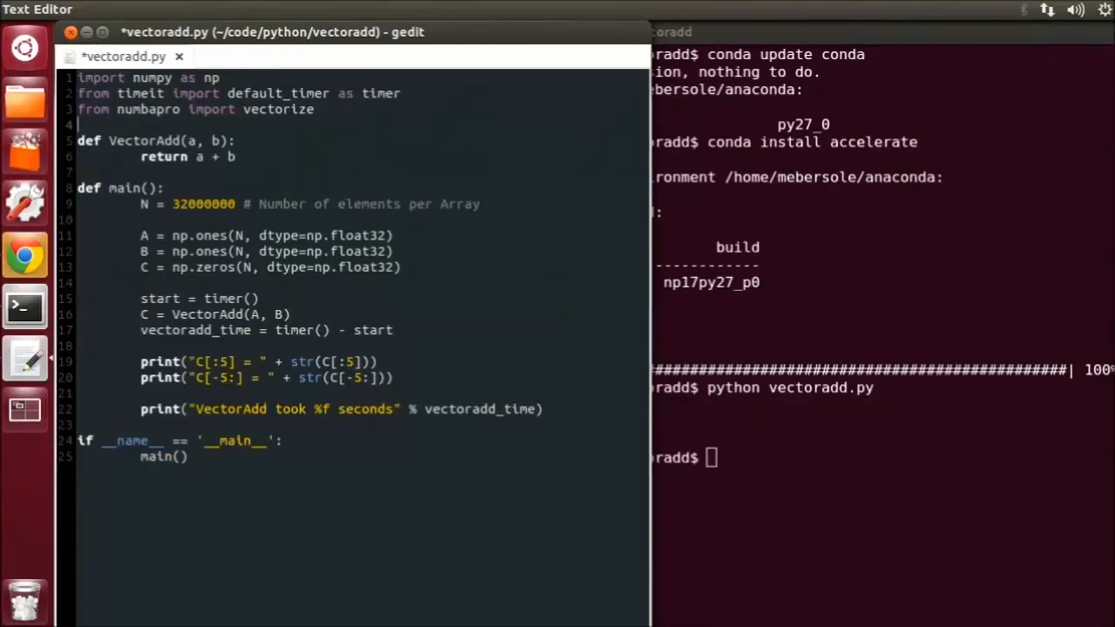
pyautogui.write('@vectorize(')
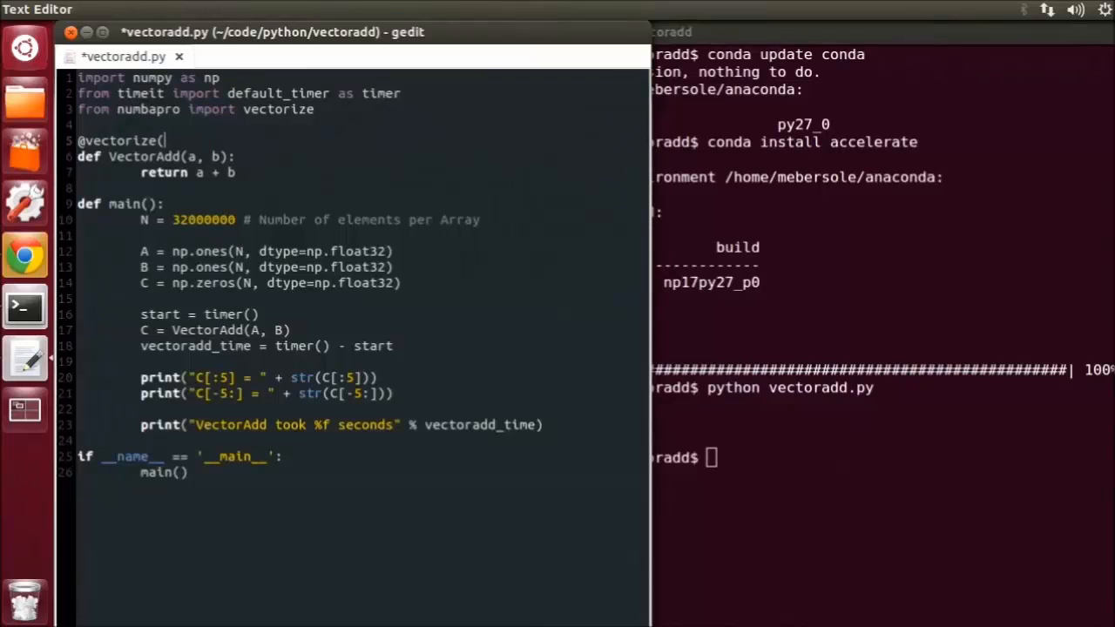
# - Give the decorator the signature list ["float32(float32, float32)"]
pyautogui.write('["float32(')
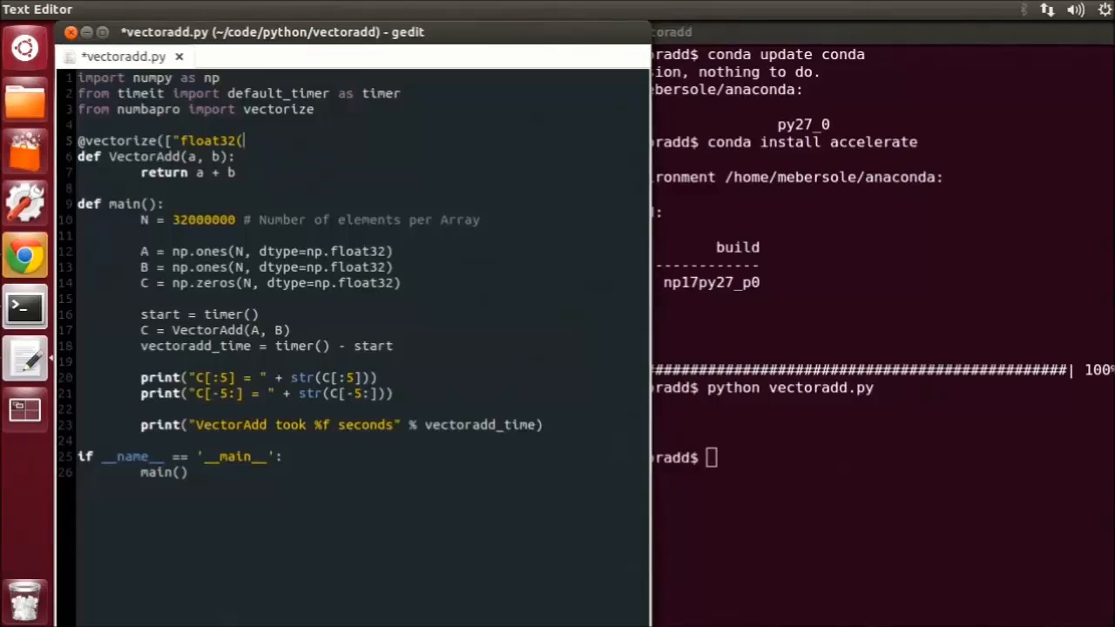
pyautogui.write('float32, f')
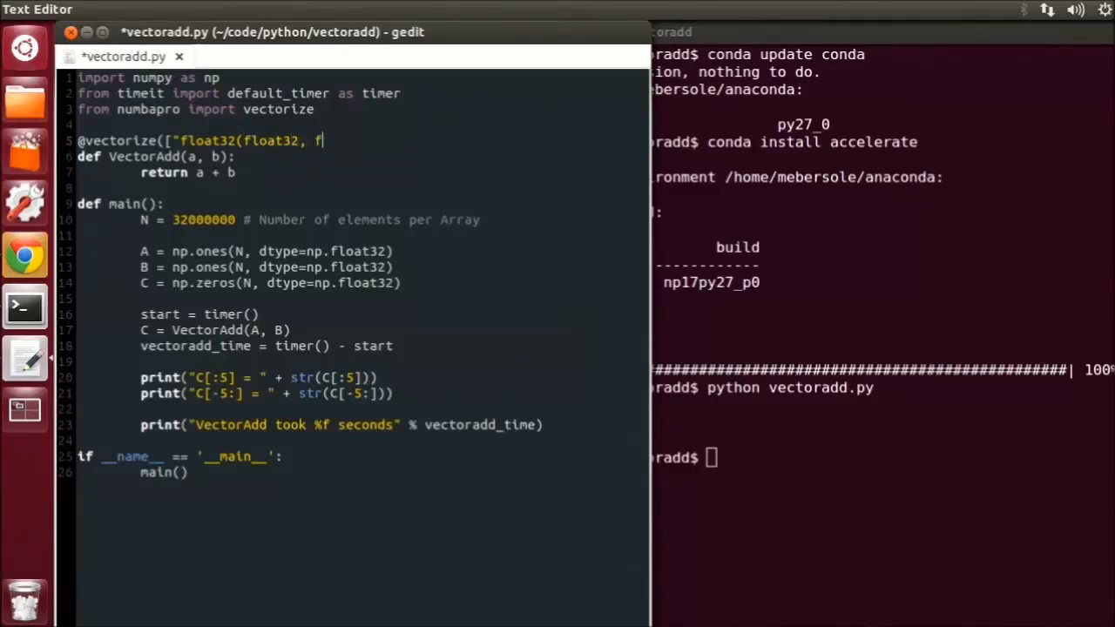
pyautogui.write('loat32)')
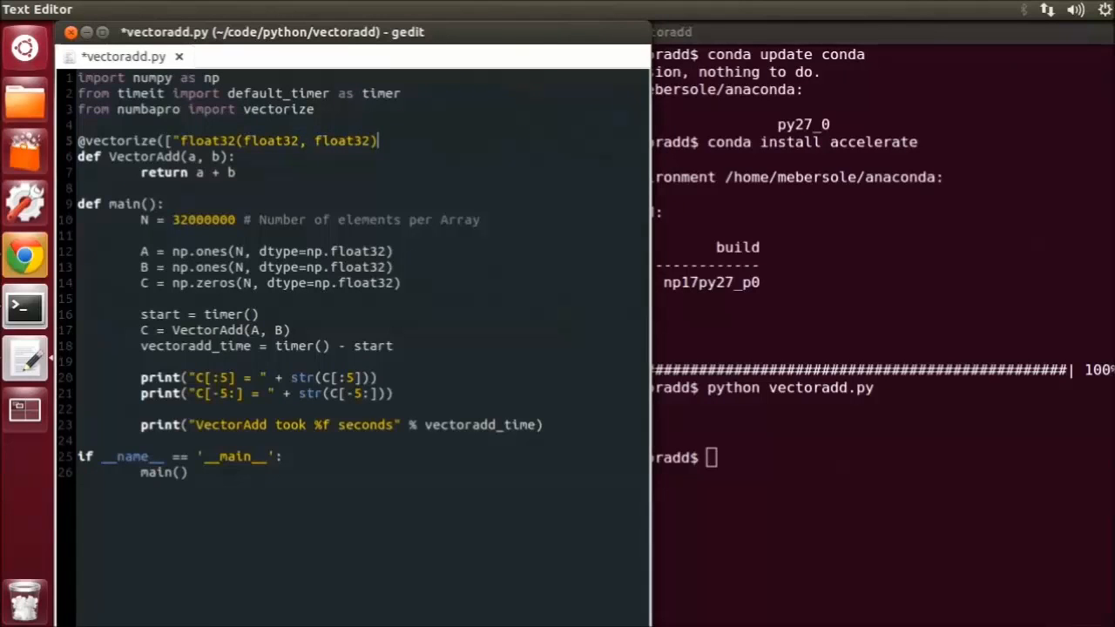
pyautogui.write('")')
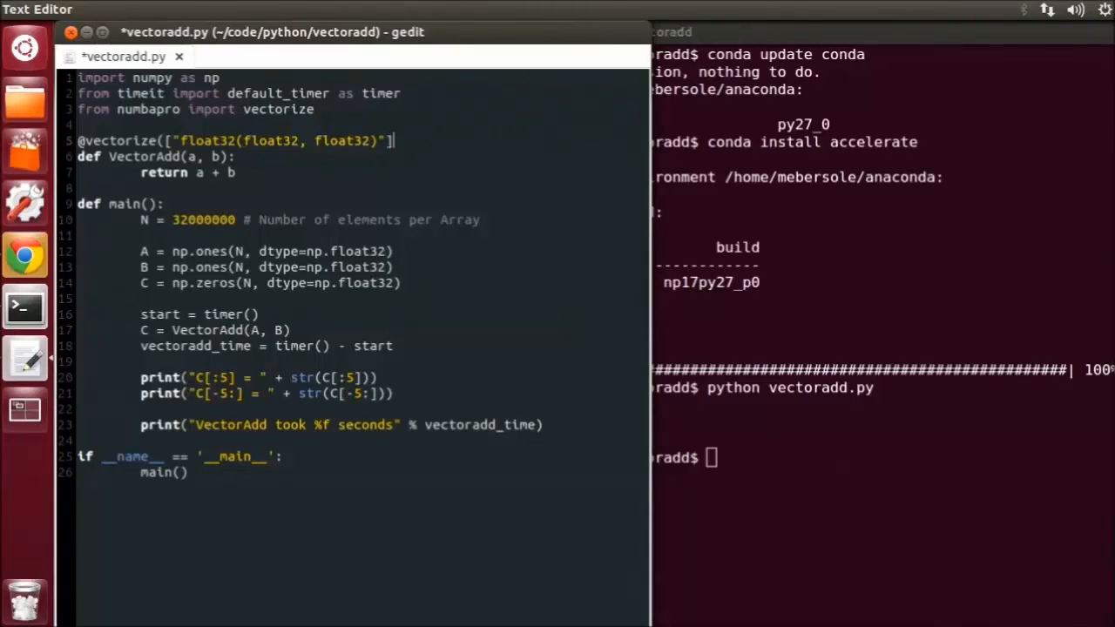
pyautogui.write(',')
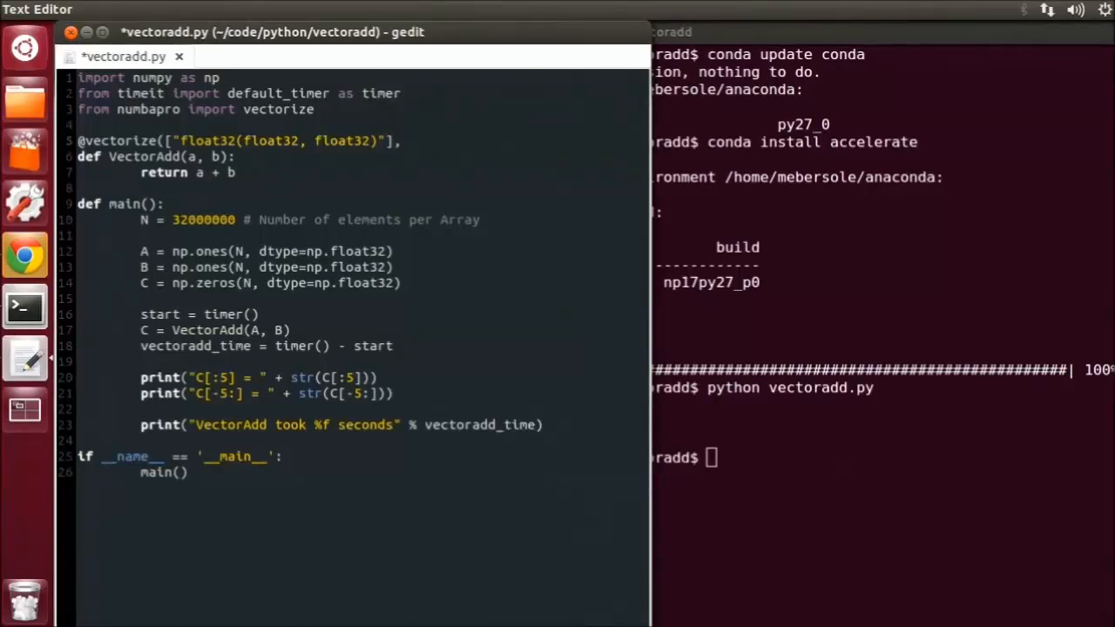
# - Finish the decorator with target='gpu' and save the script
pyautogui.click(408, 139)
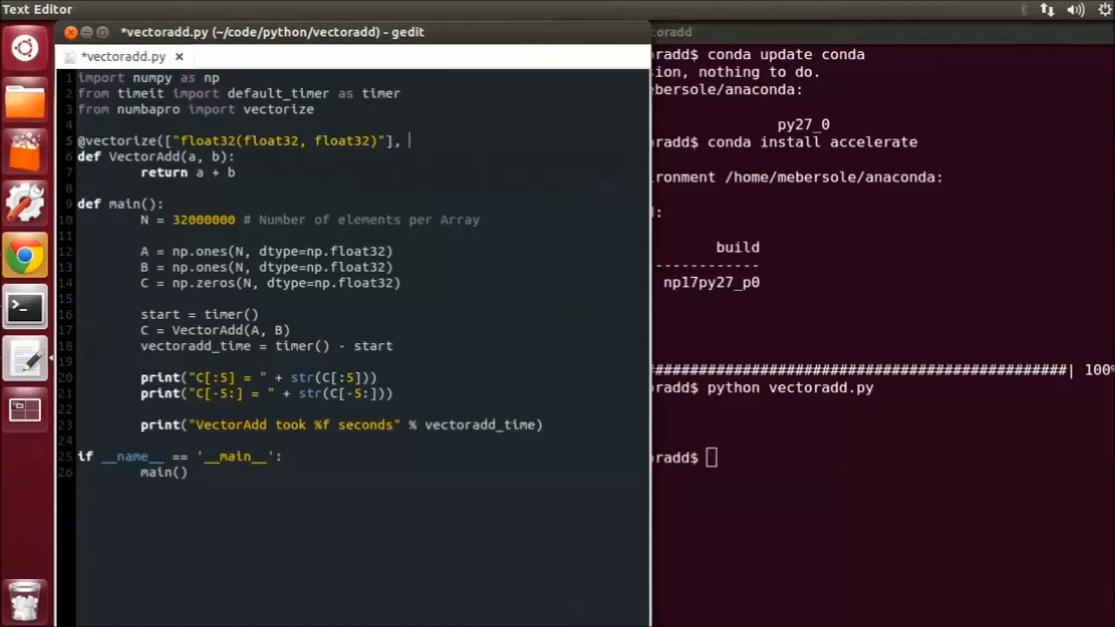
pyautogui.write('ta')
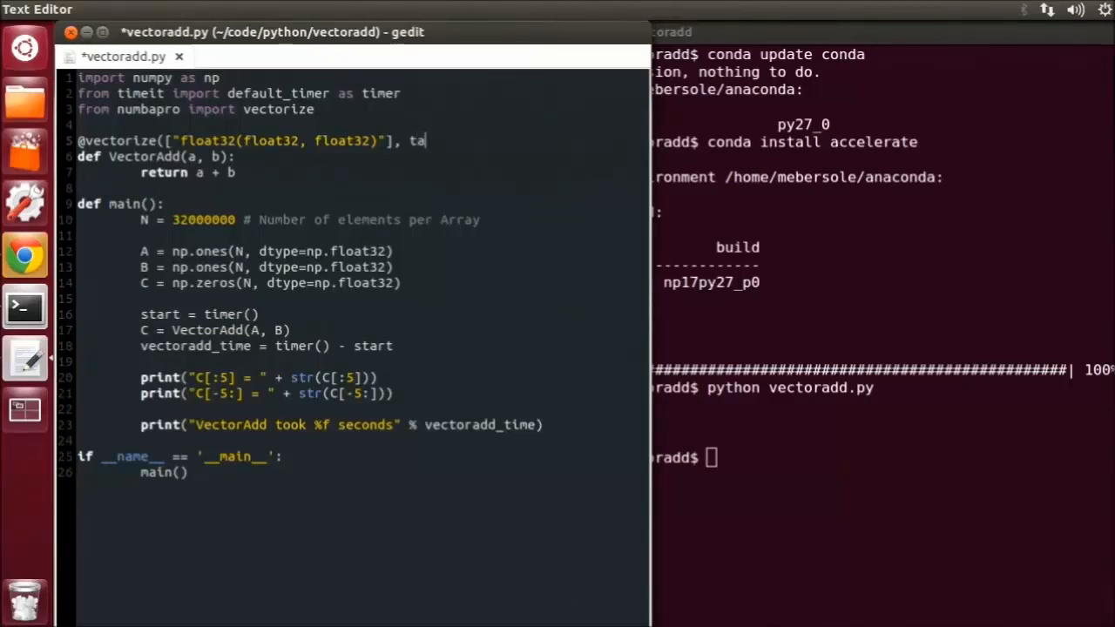
pyautogui.write("rget='gpu'")
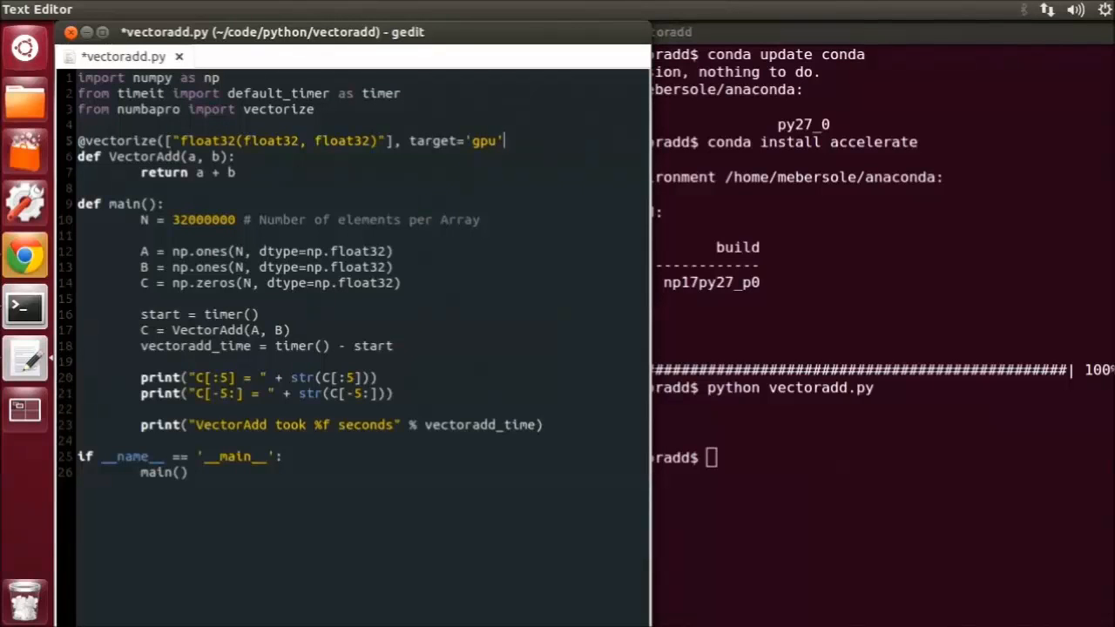
pyautogui.write(')')
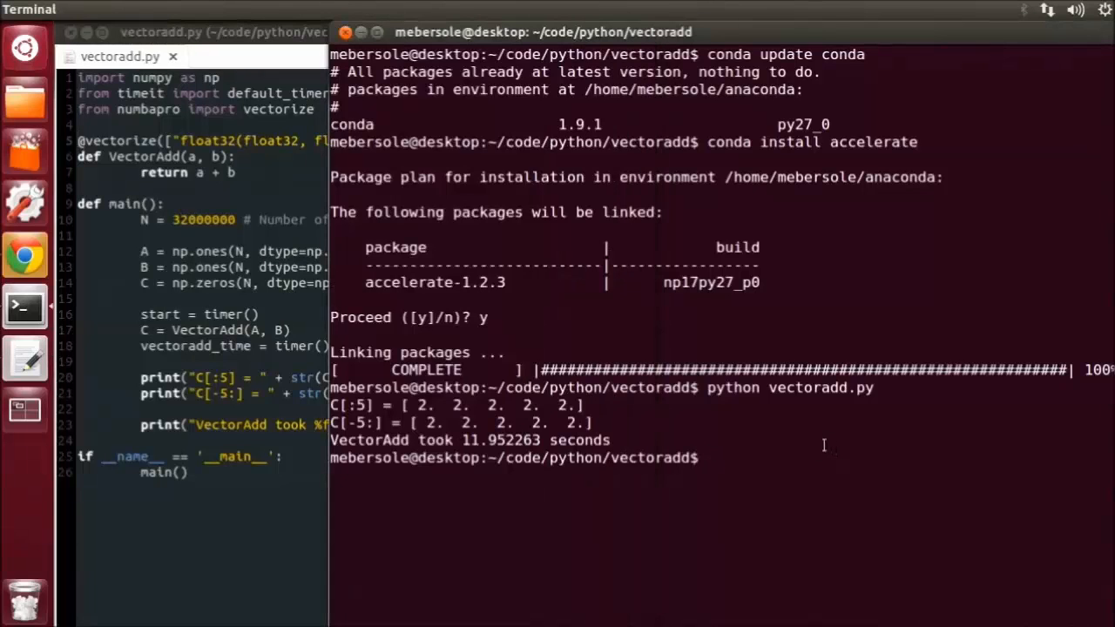
# - Run the GPU-vectorized script, reporting 0.135 seconds, and start the nvprof command line
pyautogui.write('python vectoradd.py')
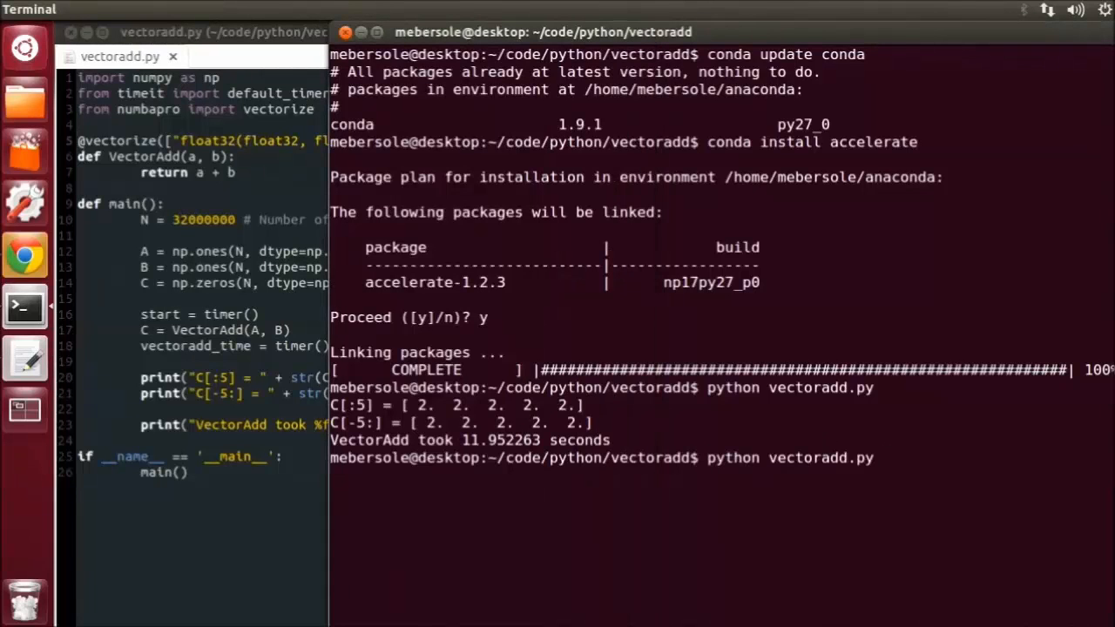
pyautogui.press('Return')
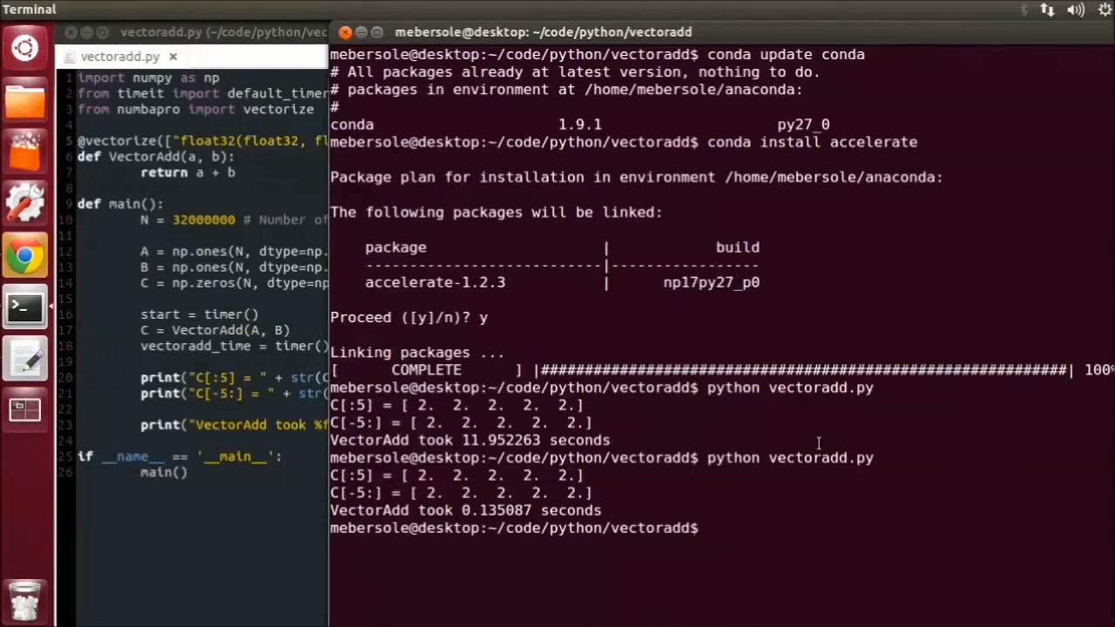
pyautogui.write('python vectoradd.py')
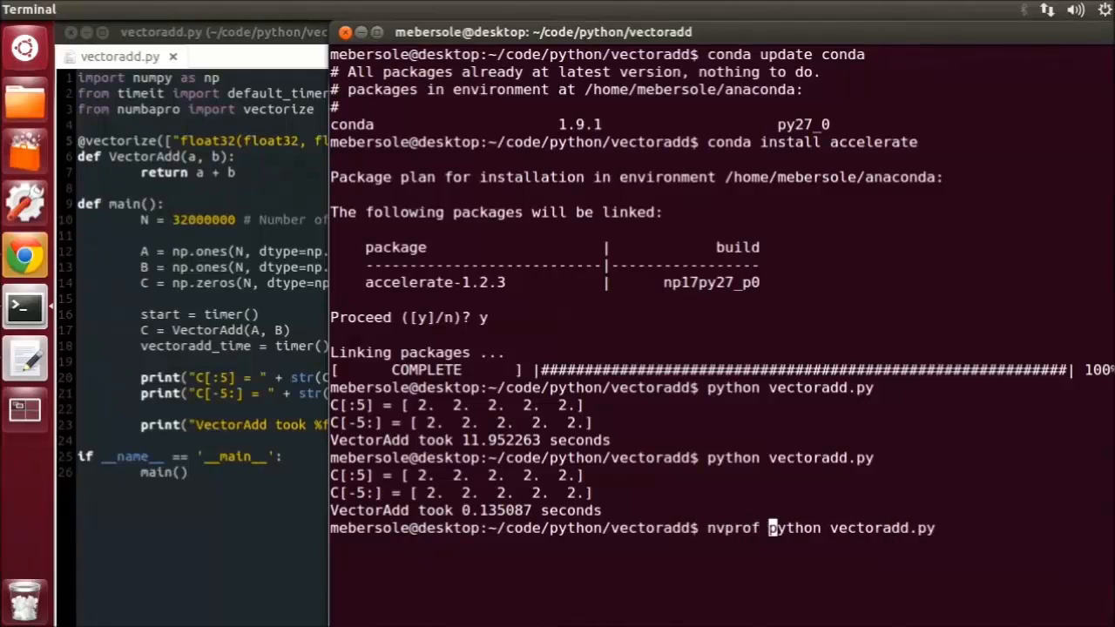
# - Profile the script with nvprof, listing CUDA memcpy HtoD/DtoH and __vectorizer_stager__
pyautogui.press('Return')
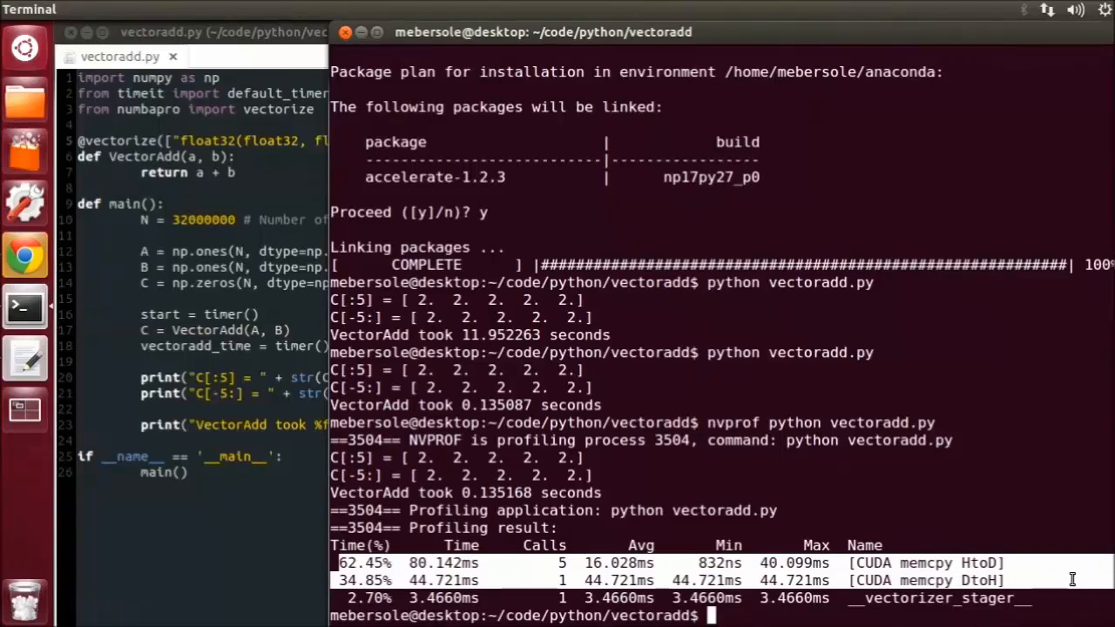
pyautogui.moveTo(1032, 619)
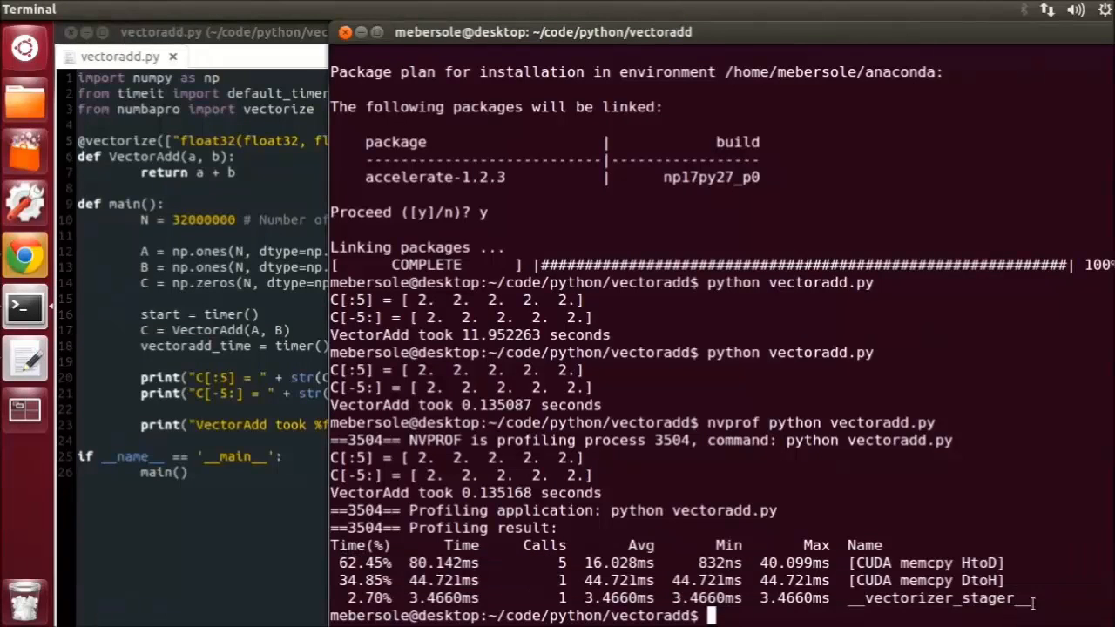